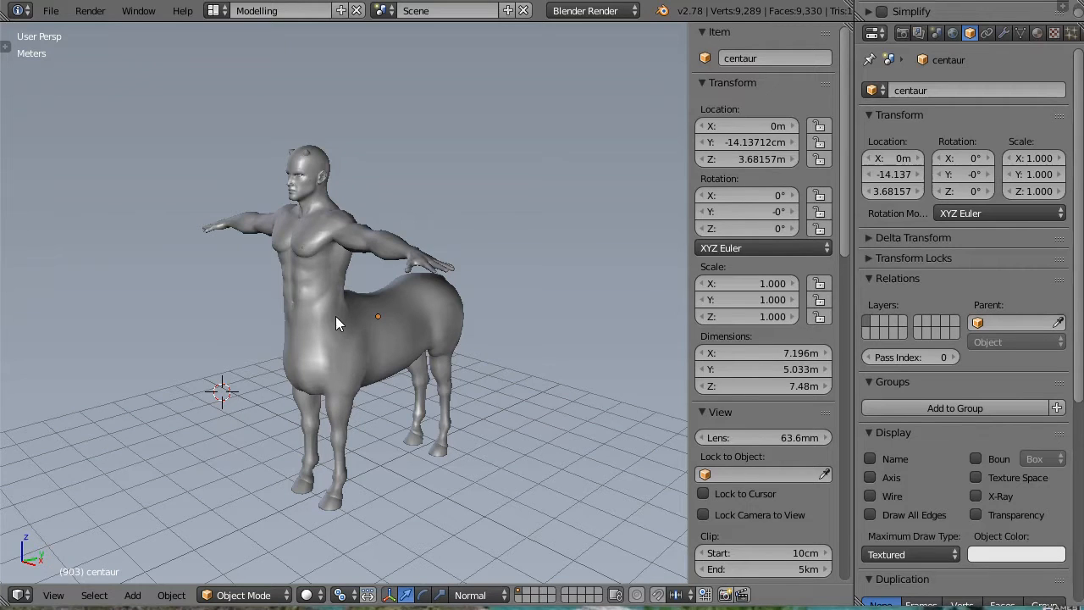
{"action": "mouse_move", "coordinate": [531, 363]}
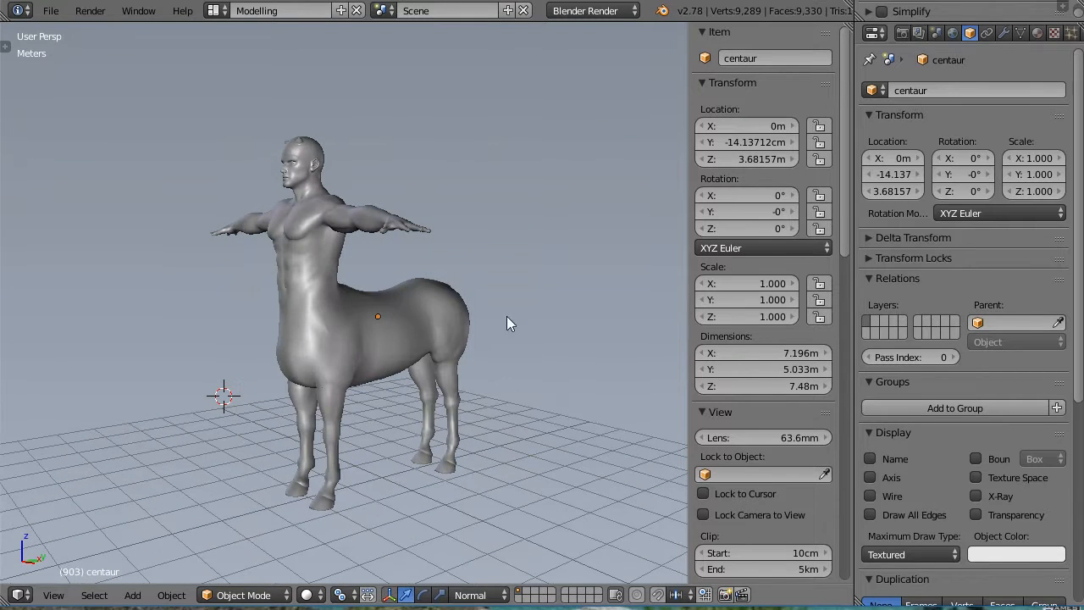
Append the Auto-Rig Pro biped reference armature into the scene over the centaur
{"action": "left_click", "coordinate": [51, 10]}
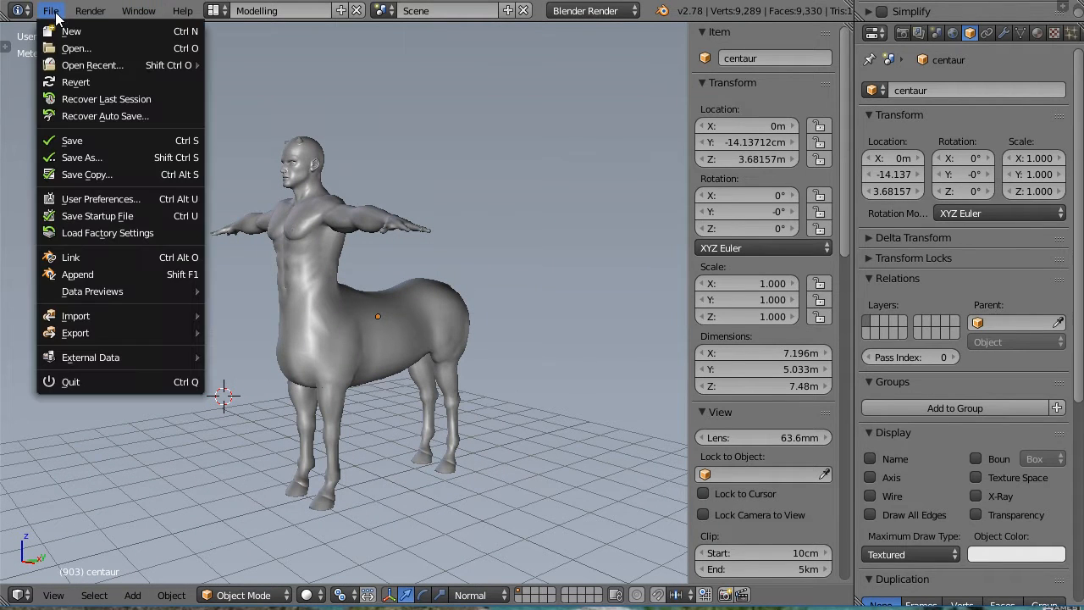
{"action": "left_click", "coordinate": [77, 274]}
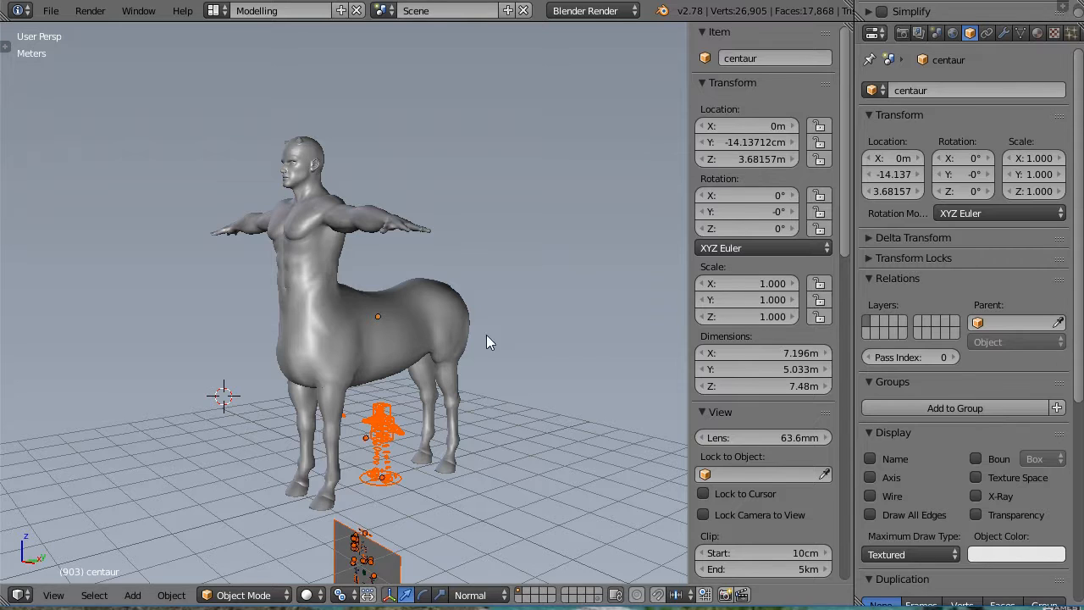
{"action": "left_click", "coordinate": [381, 432]}
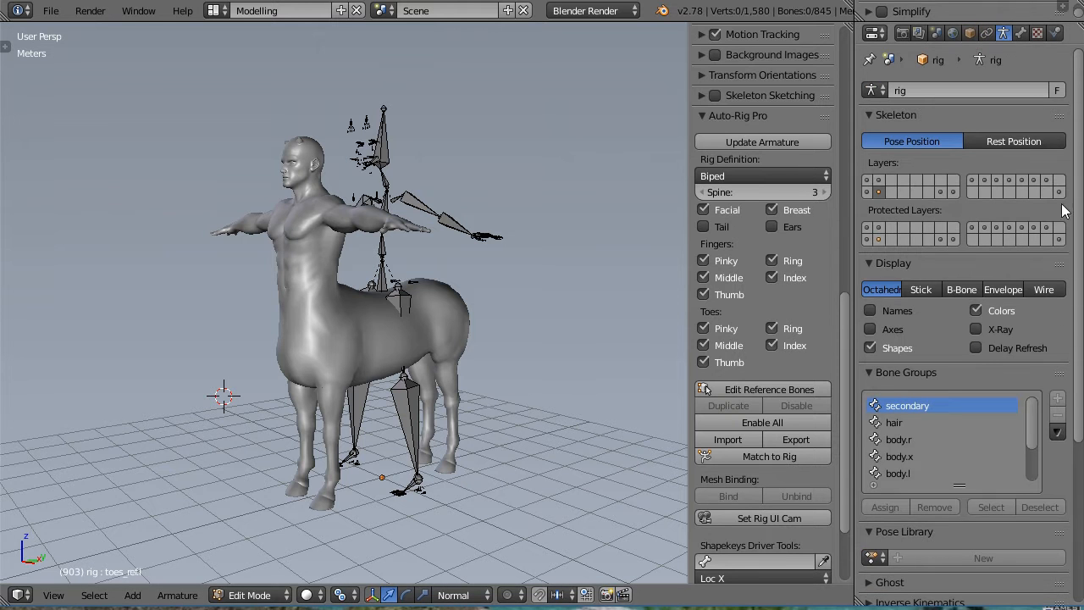
Select a reference leg bone and view it from the right to fit the front leg
{"action": "left_click", "coordinate": [976, 329]}
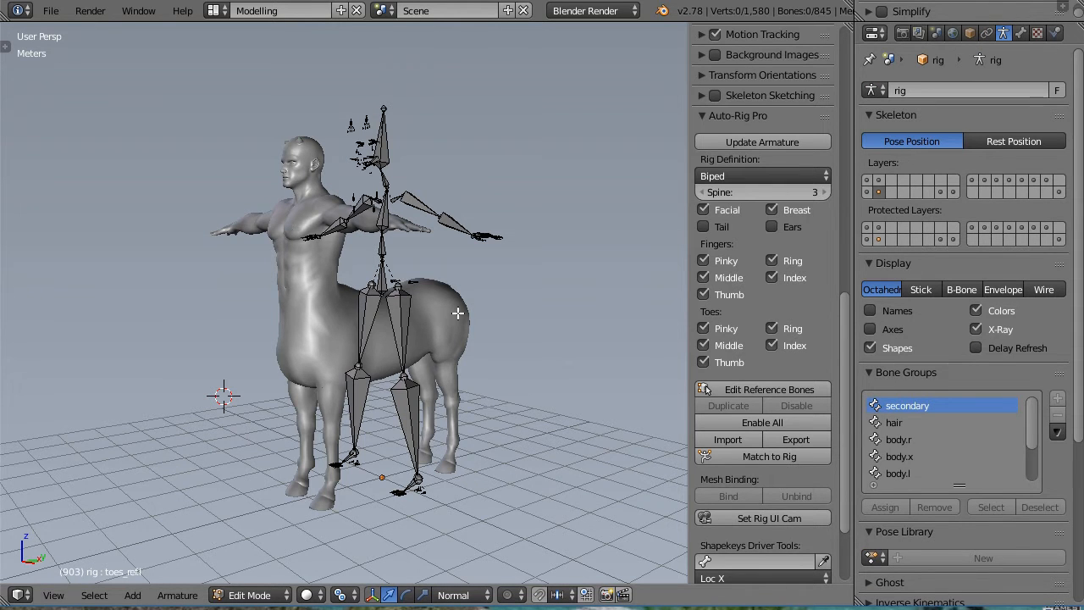
{"action": "key", "text": "KP_3"}
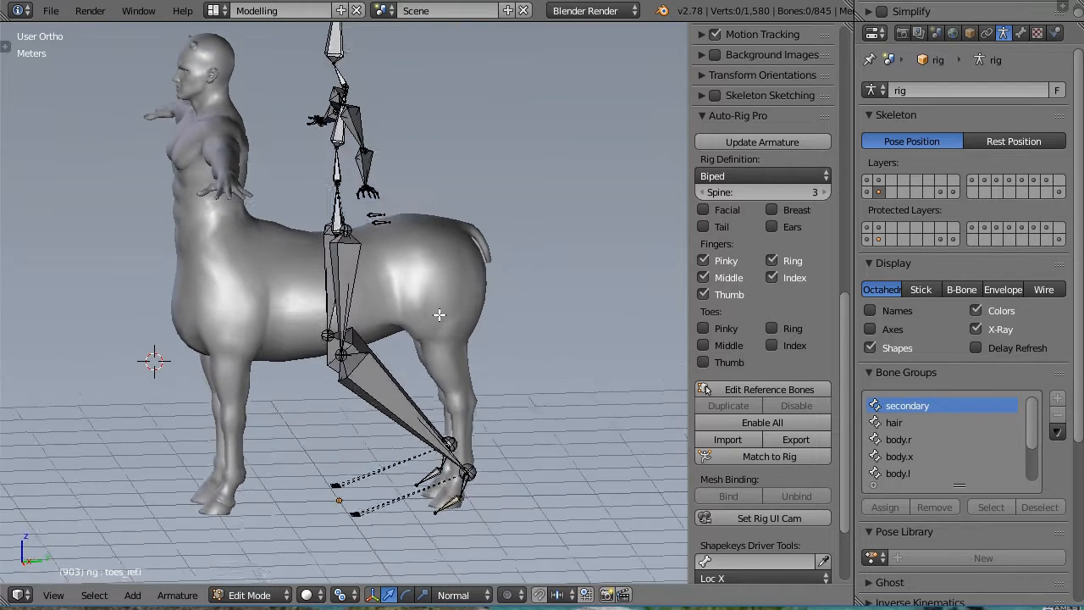
View the leg straight from the right side in orthographic
{"action": "key", "text": "KP_3"}
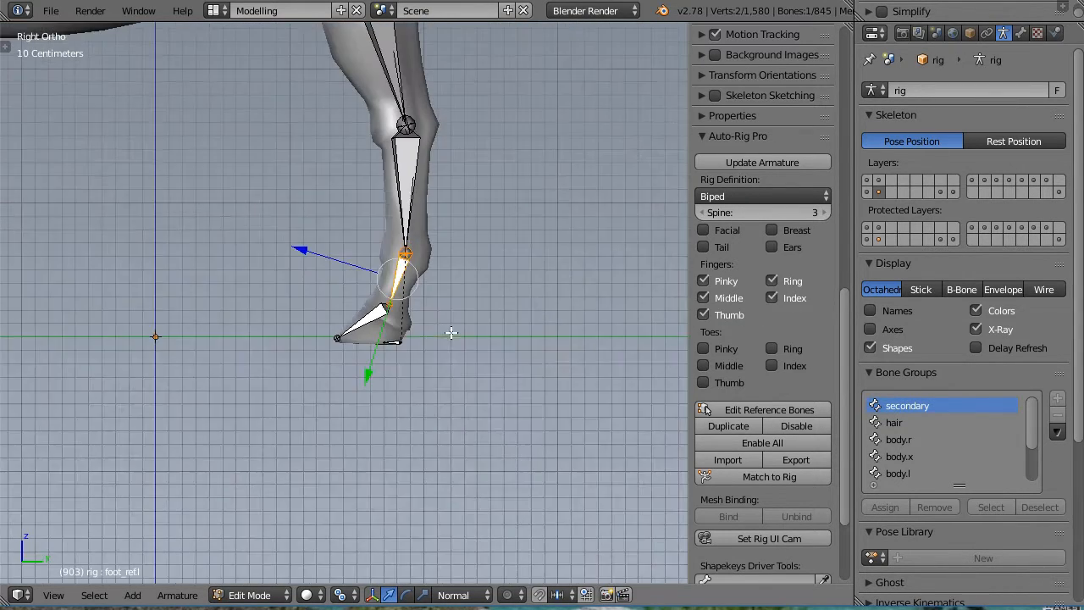
{"action": "scroll", "scroll_direction": "down", "scroll_amount": 3}
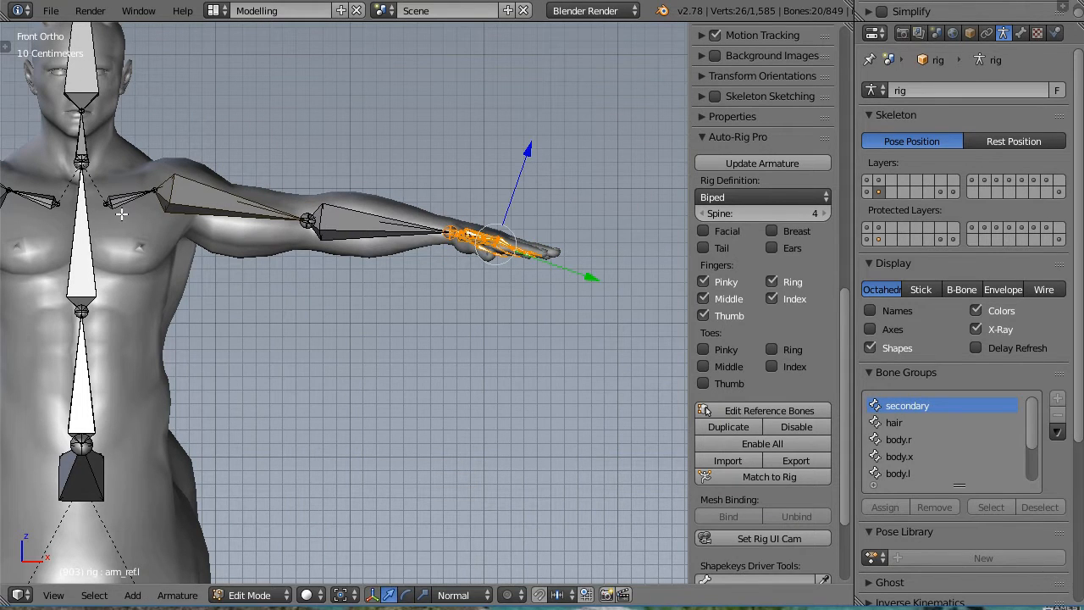
Select the shoulder bone and view it from the top to fit the arm
{"action": "left_click", "coordinate": [110, 195]}
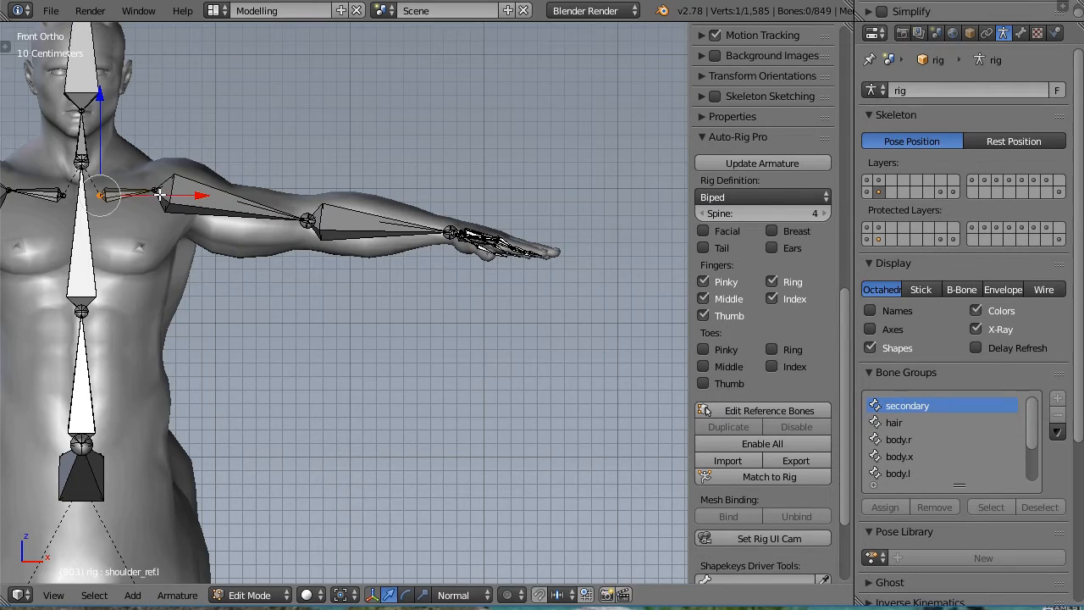
{"action": "key", "text": "KP_7"}
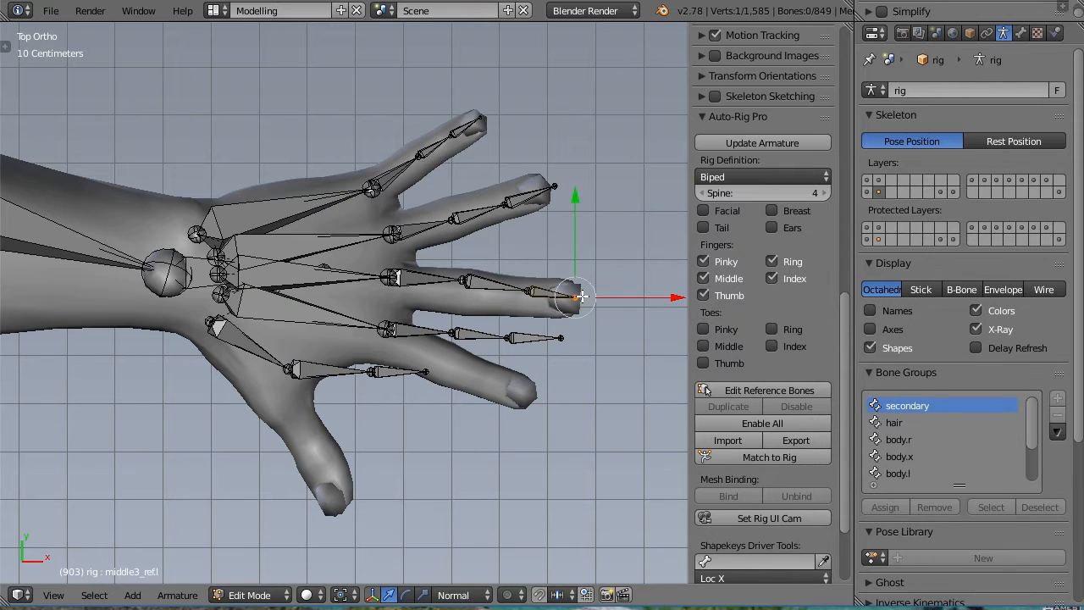
Move the finger-tip, thumb and ring-finger base joints onto the hand's digits
{"action": "left_click", "coordinate": [471, 336]}
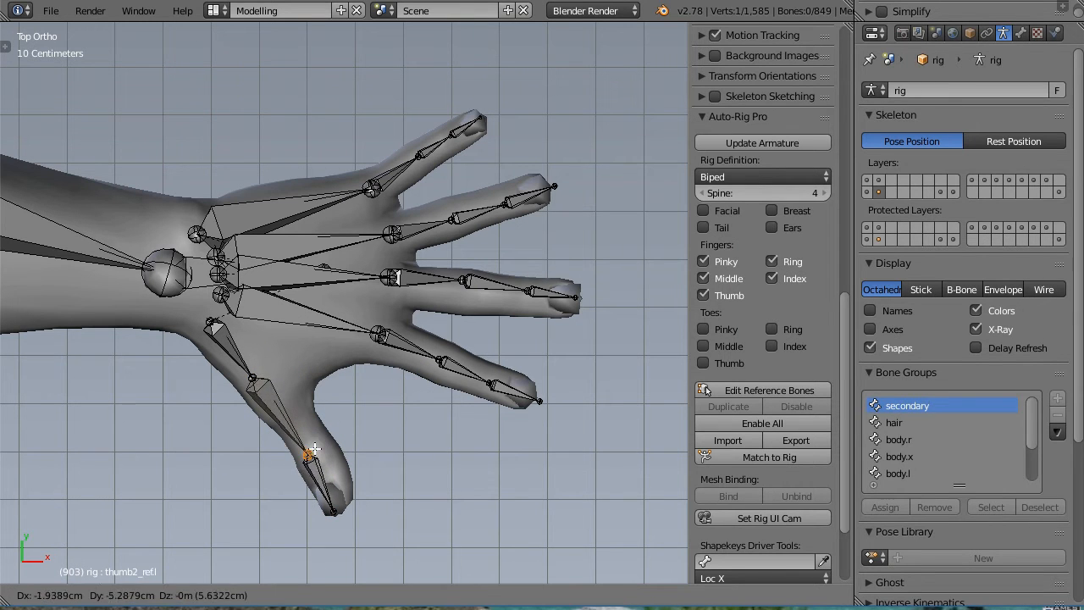
{"action": "left_click_drag", "start_coordinate": [315, 449], "coordinate": [218, 325]}
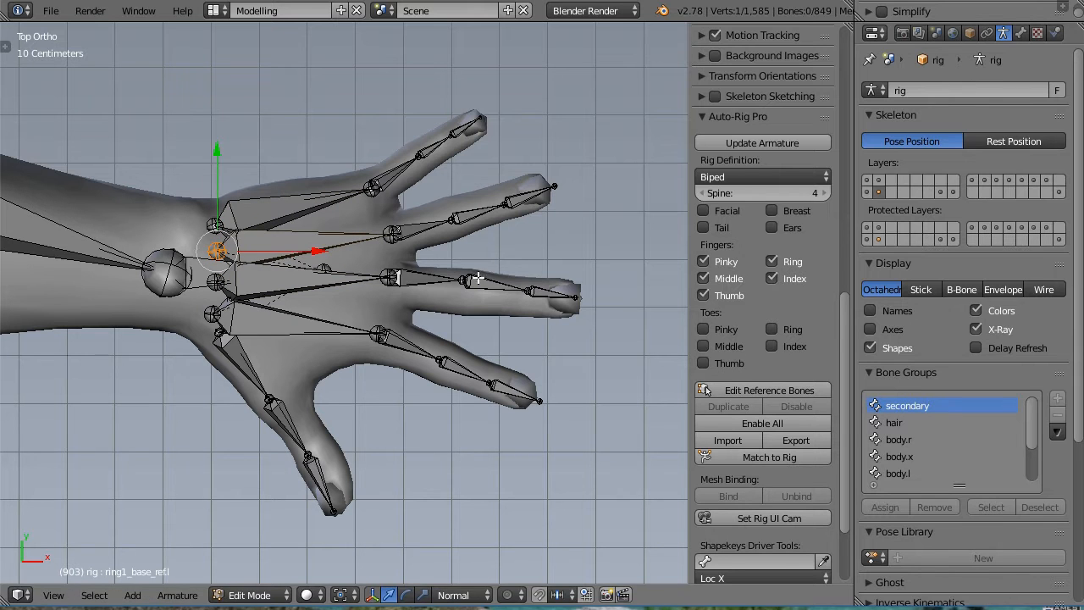
{"action": "left_click", "coordinate": [388, 277]}
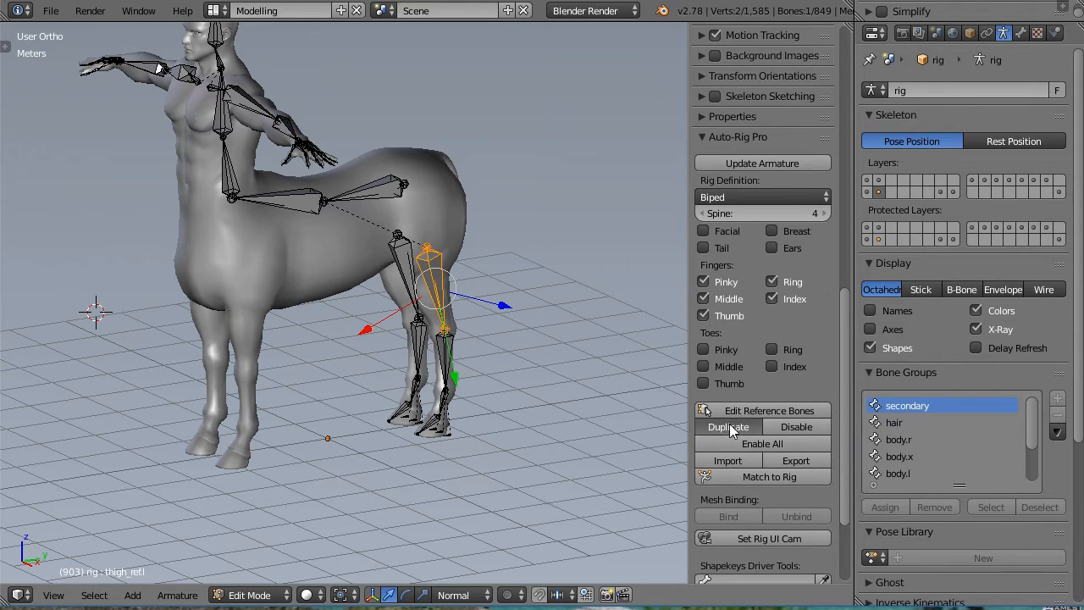
Duplicate the leg bone chain and position its foot end inside another leg
{"action": "left_click", "coordinate": [728, 427]}
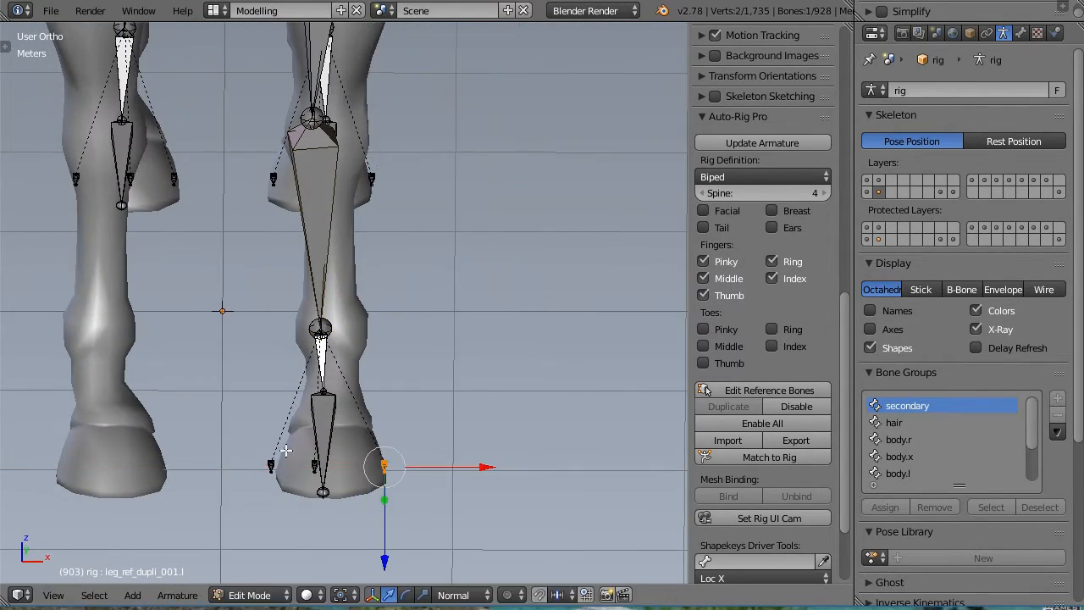
{"action": "left_click", "coordinate": [271, 466]}
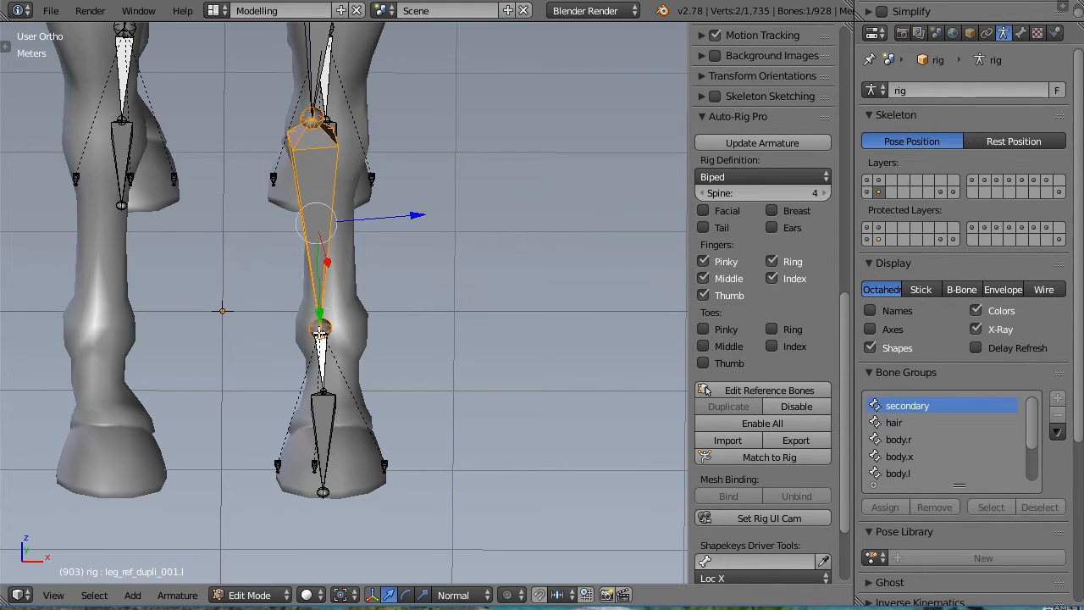
{"action": "left_click", "coordinate": [330, 423]}
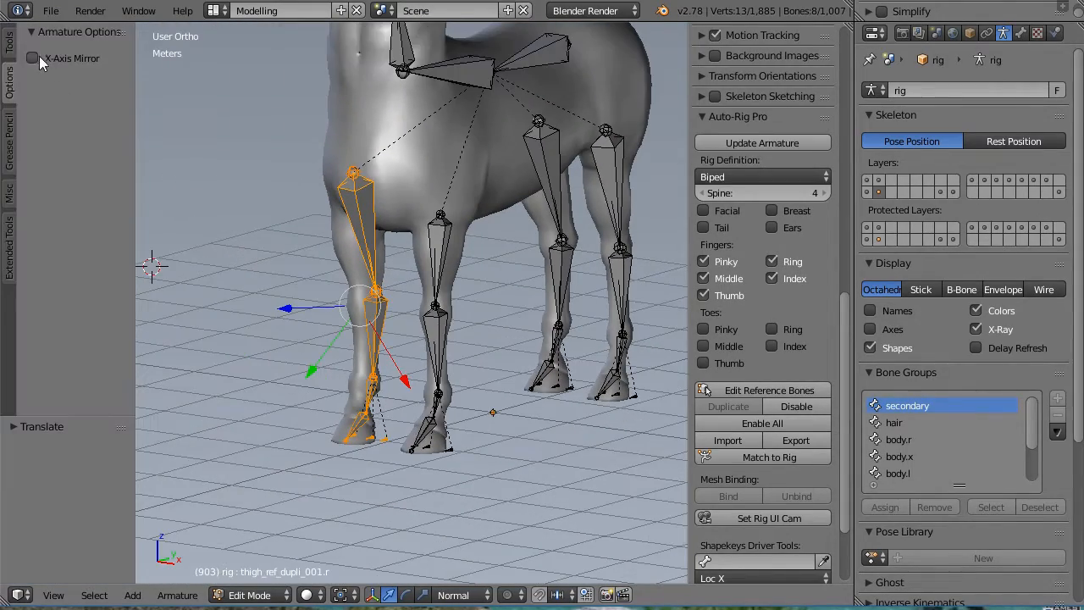
Adjust the thigh_ref bone with the Translate tool along the front leg
{"action": "left_click", "coordinate": [32, 58]}
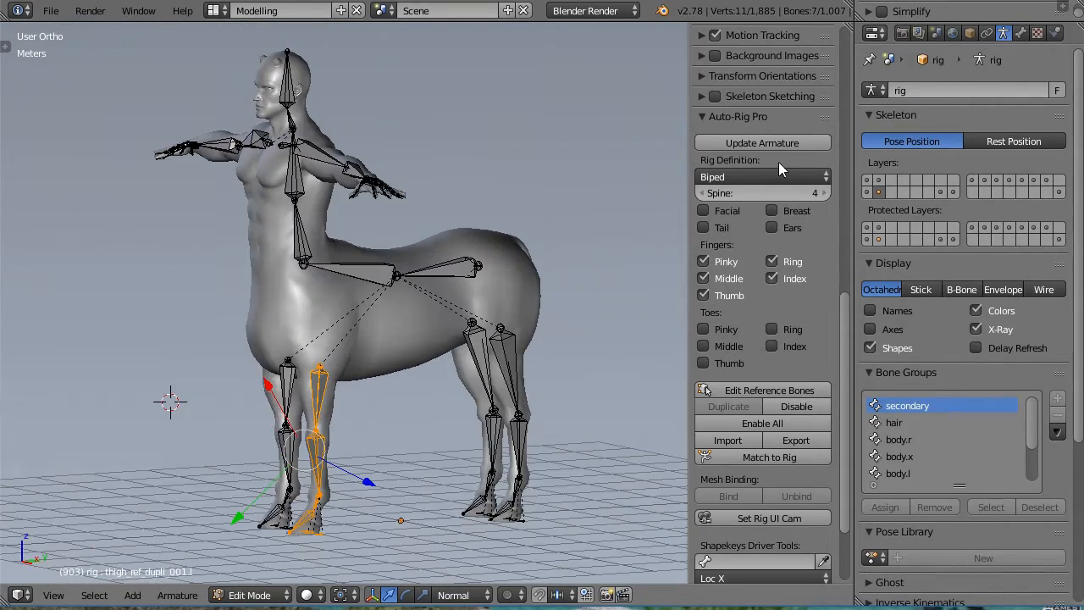
{"action": "mouse_move", "coordinate": [762, 176]}
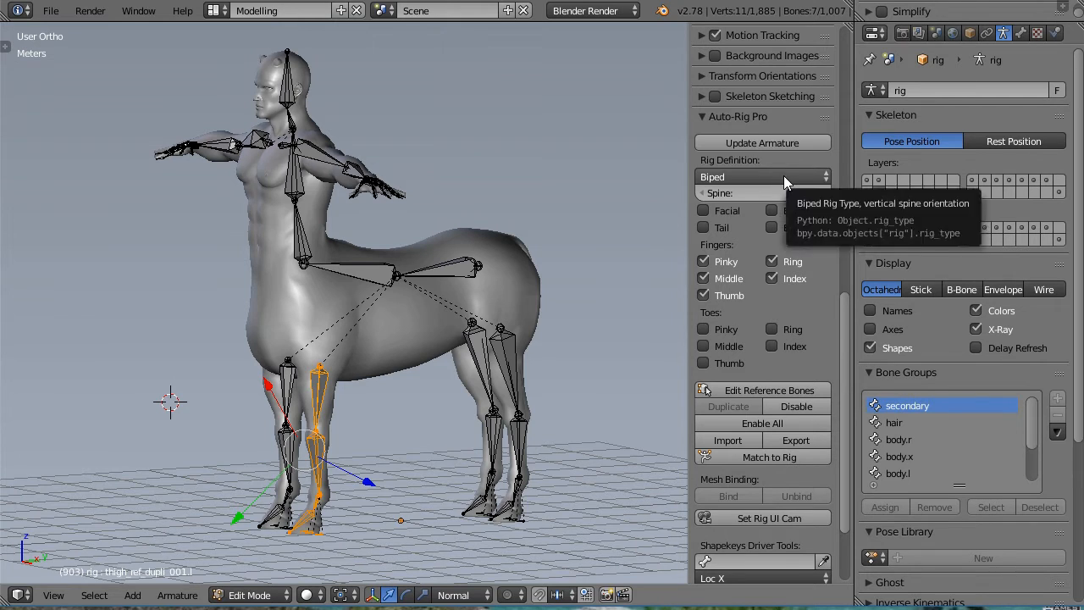
Set the Auto-Rig Pro rig definition to Multi-Ped
{"action": "left_click", "coordinate": [762, 176]}
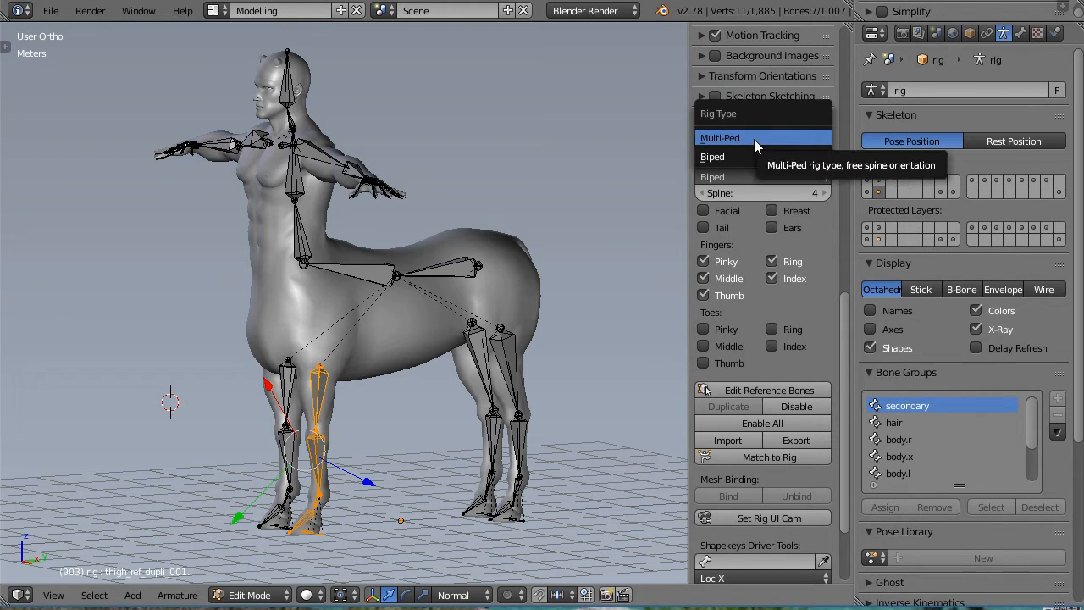
{"action": "left_click", "coordinate": [718, 137]}
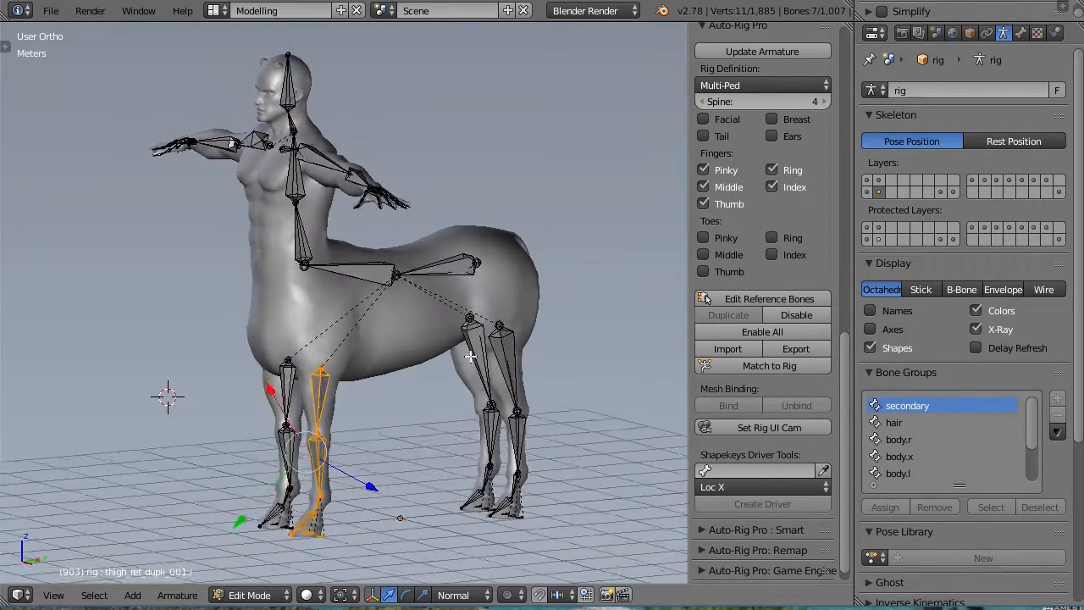
{"action": "mouse_move", "coordinate": [762, 366]}
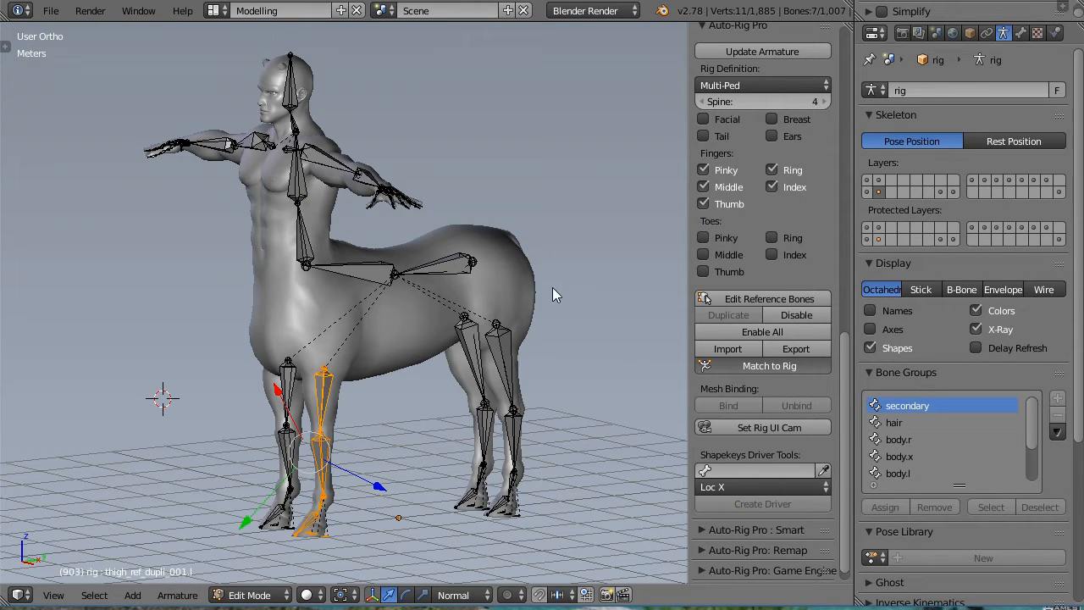
{"action": "mouse_move", "coordinate": [535, 325]}
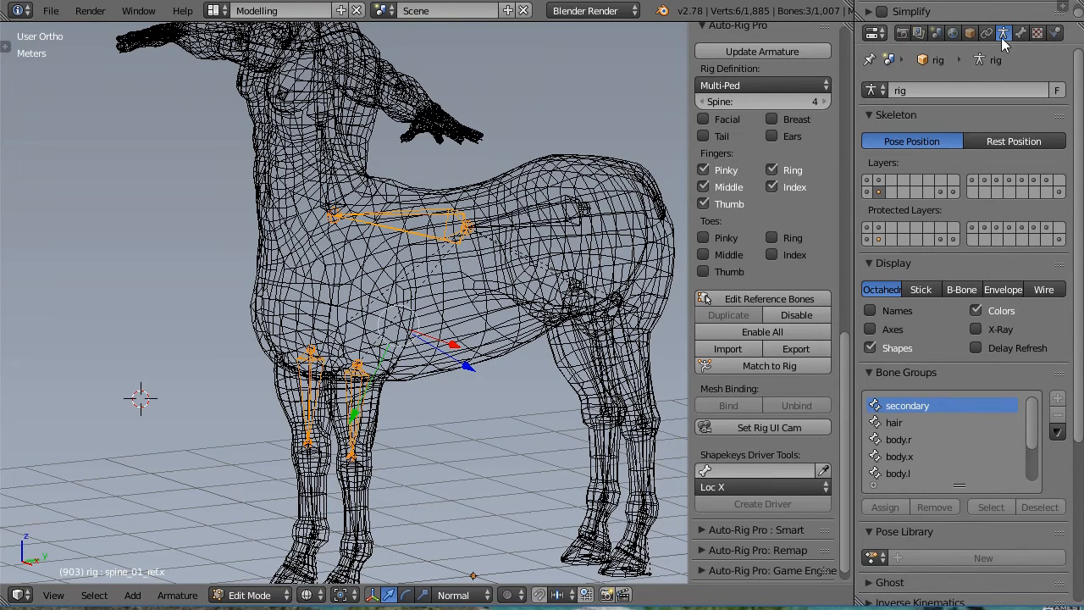
Parent the selected bones to the active spine bone with Keep Offset
{"action": "key", "text": "ctrl+p"}
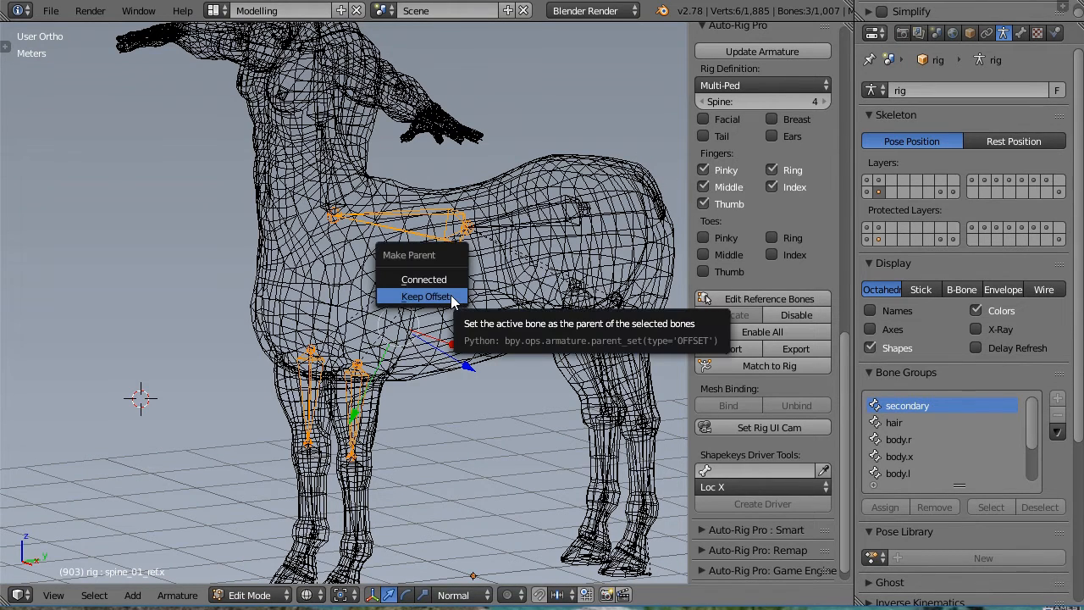
{"action": "left_click", "coordinate": [427, 295]}
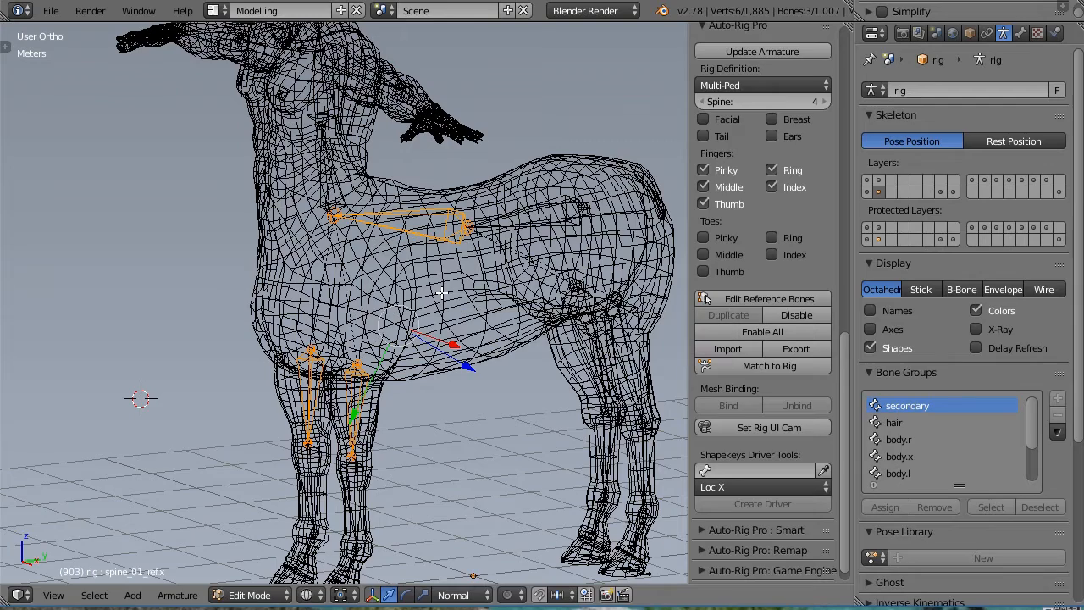
{"action": "mouse_move", "coordinate": [609, 305]}
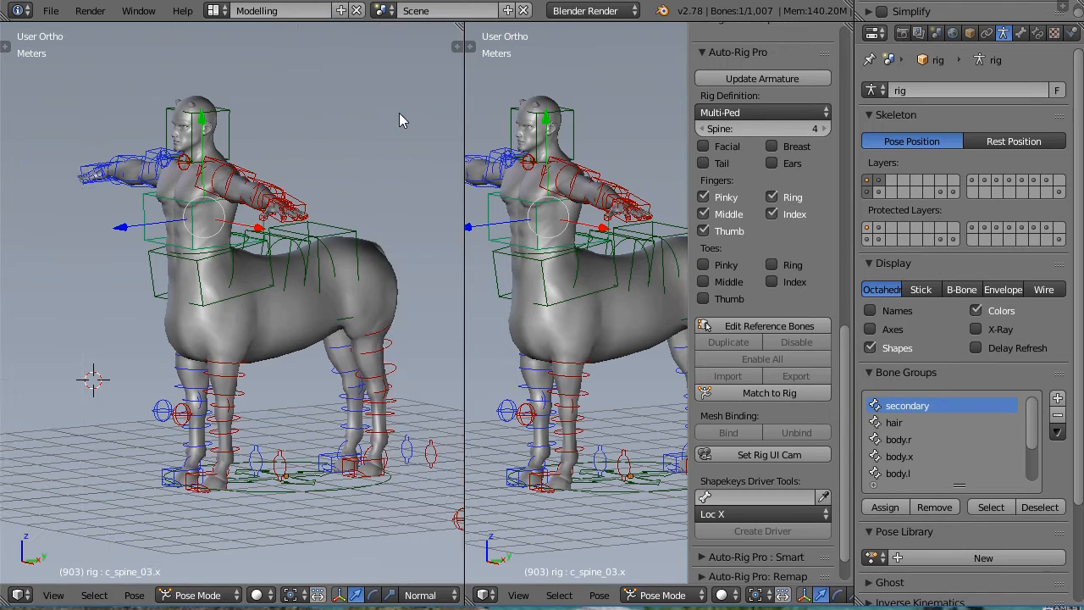
{"action": "mouse_move", "coordinate": [460, 283]}
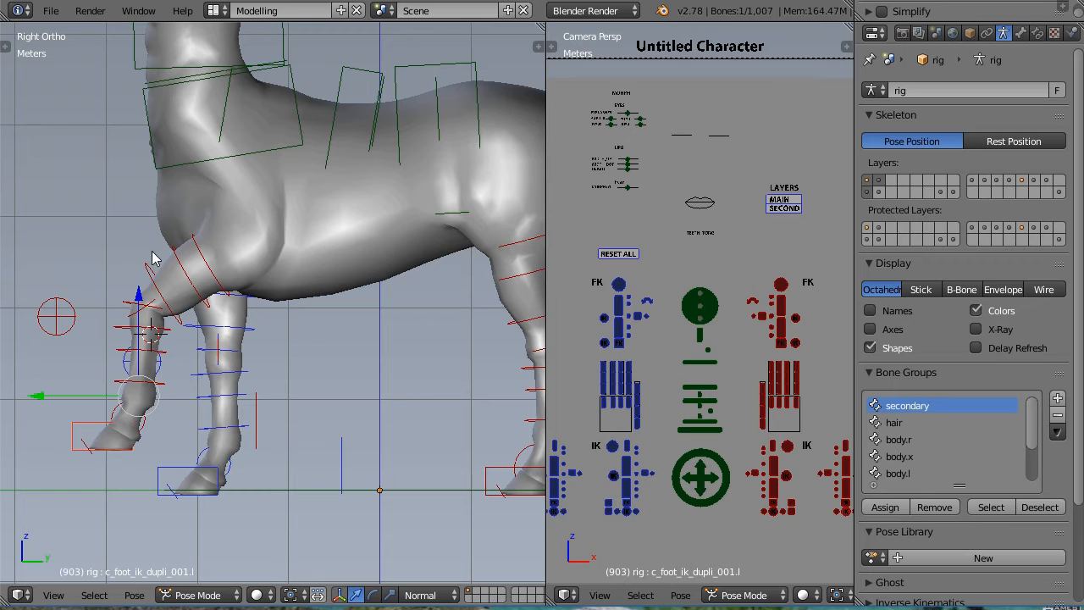
{"action": "mouse_move", "coordinate": [250, 247]}
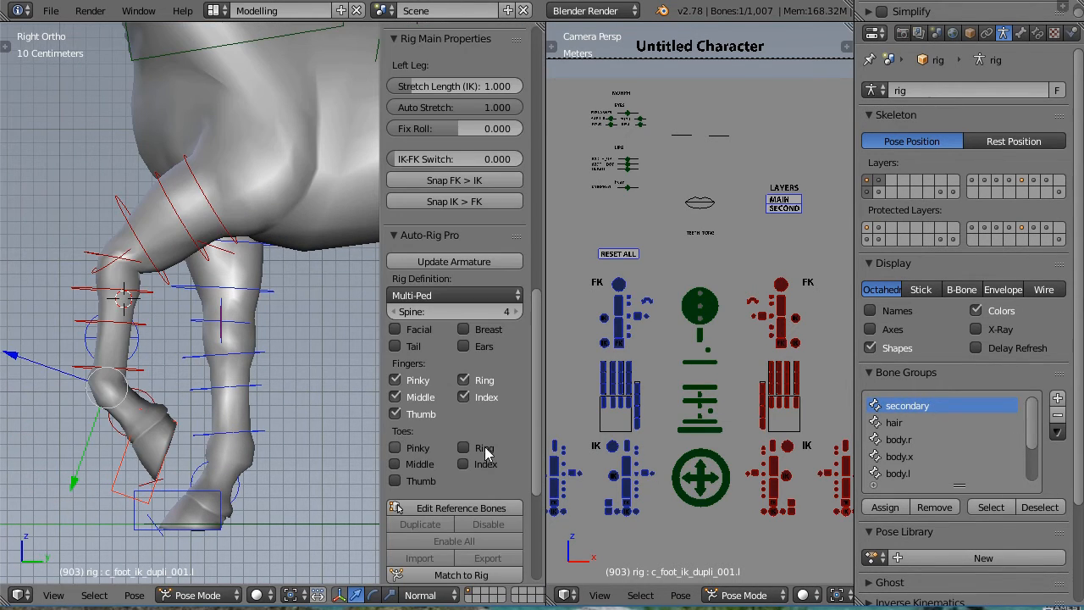
Scroll the side panel to the left leg's rig properties with Fix Roll
{"action": "scroll", "scroll_direction": "down", "scroll_amount": 3}
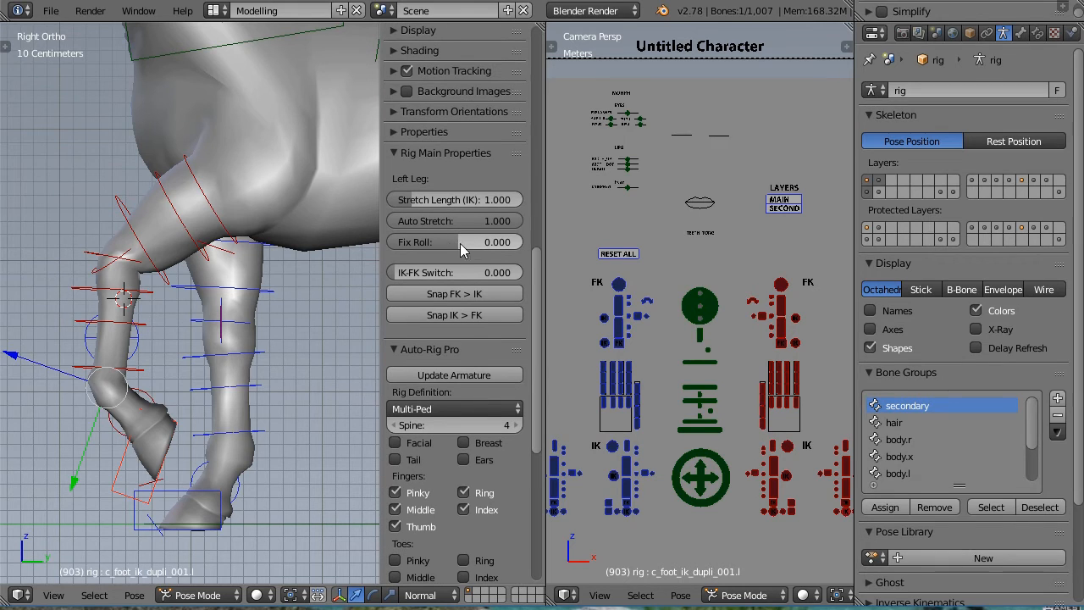